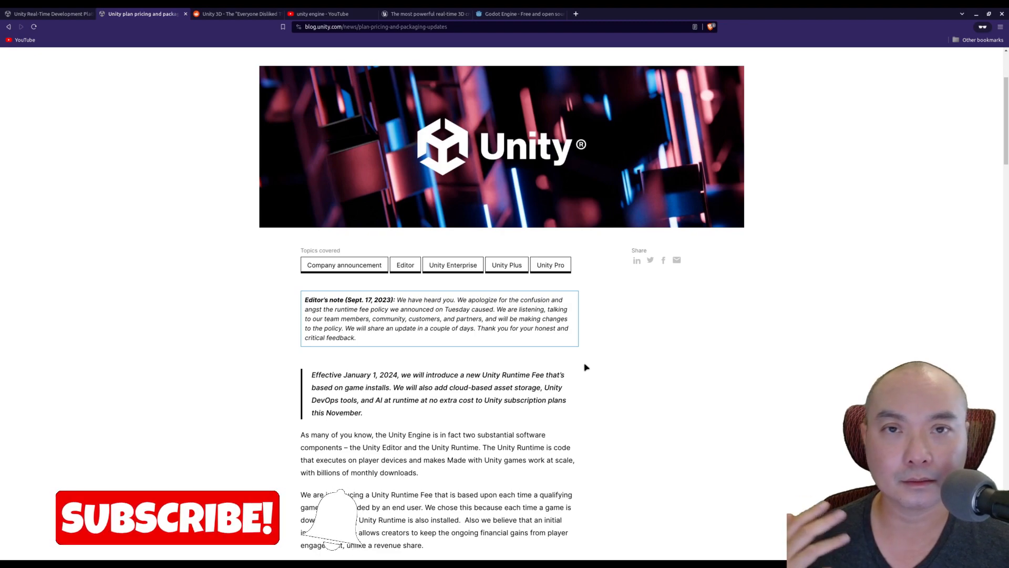
- Browse the r/Unity3D feed to the price-change meme and Unity's 2022 losses post
{"action": "scroll", "scroll_direction": "down", "scroll_amount": 3}
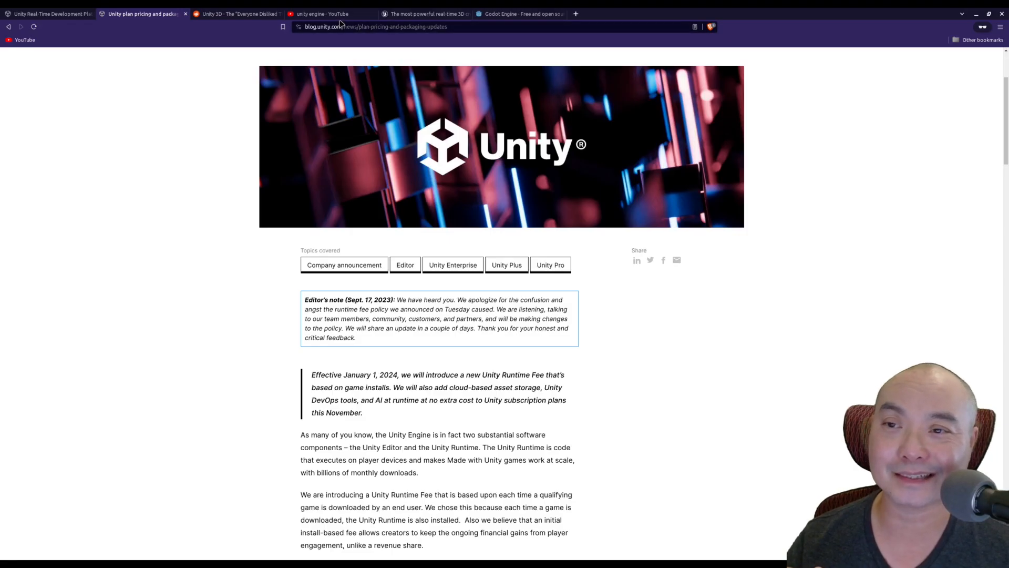
{"action": "left_click", "coordinate": [236, 13]}
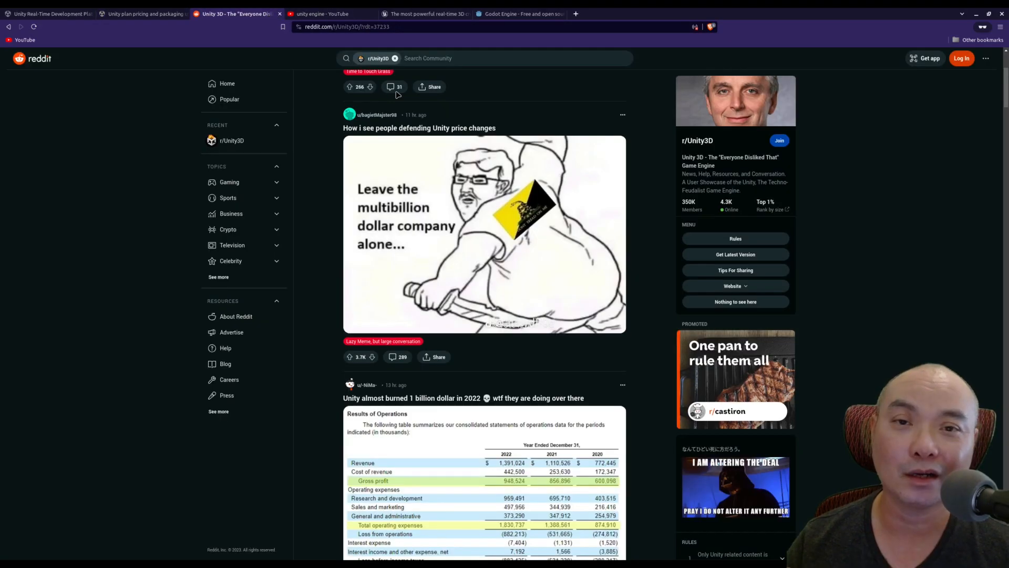
{"action": "mouse_move", "coordinate": [924, 200]}
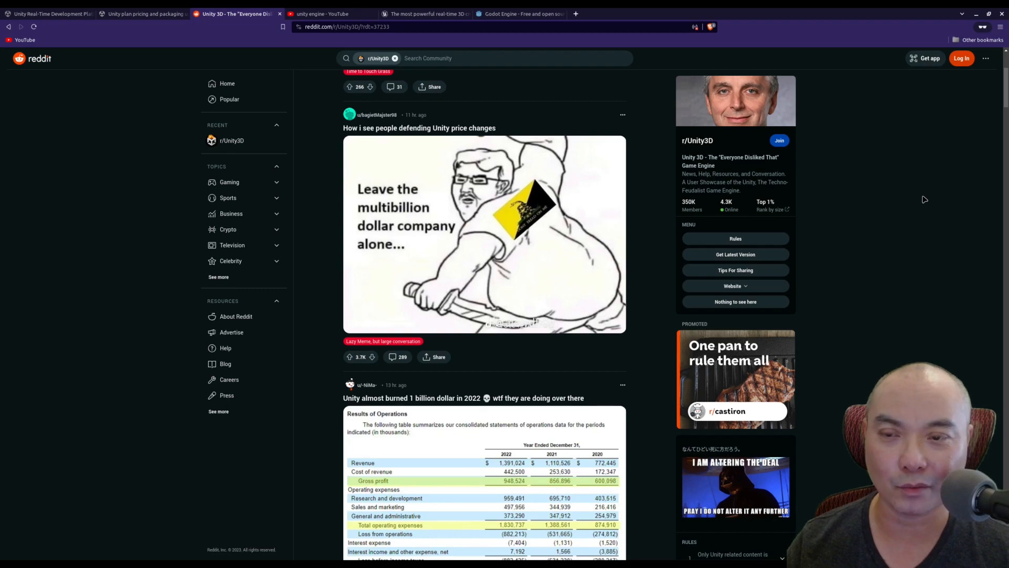
{"action": "scroll", "scroll_direction": "down", "scroll_amount": 3}
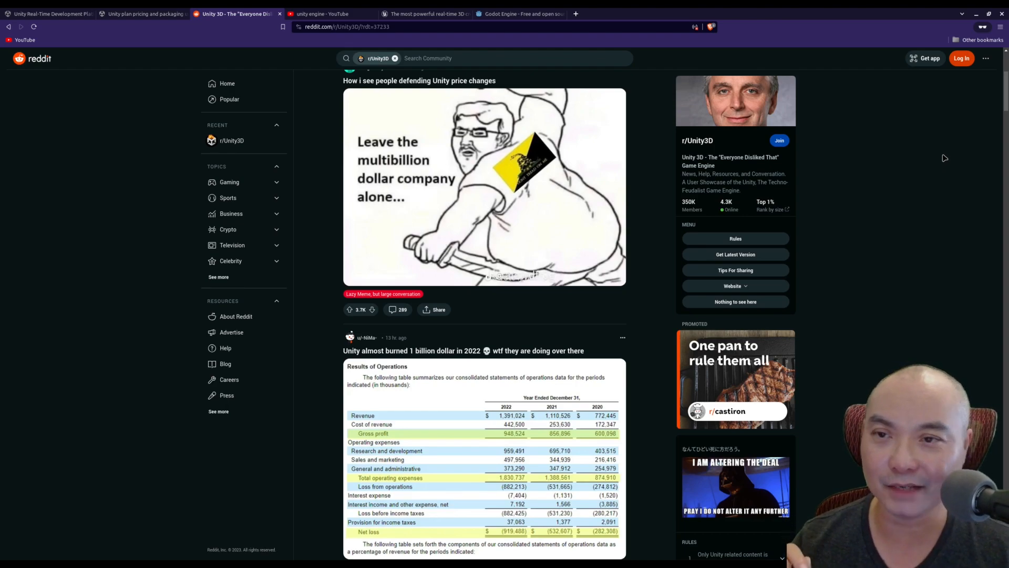
{"action": "mouse_move", "coordinate": [653, 149]}
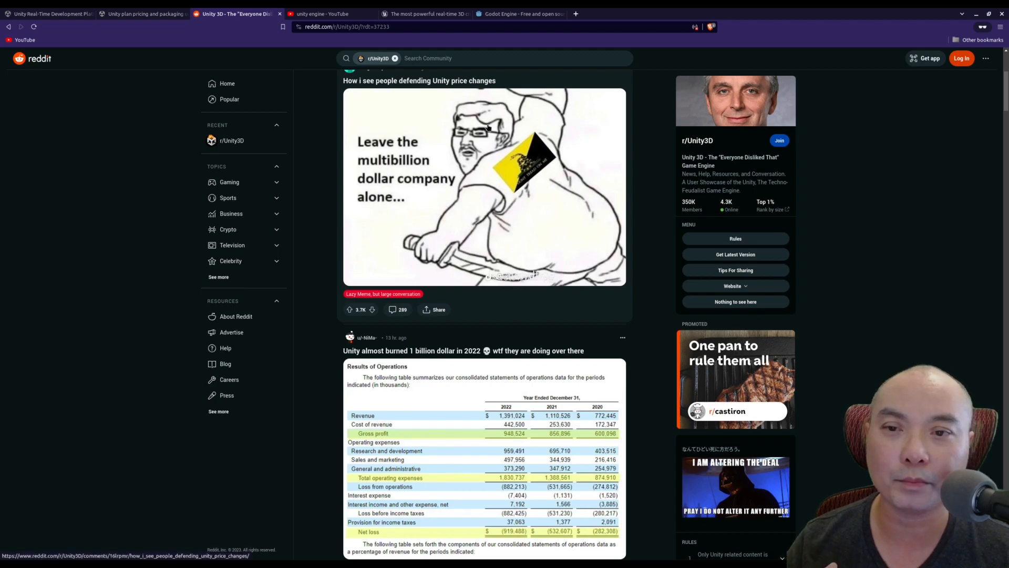
{"action": "mouse_move", "coordinate": [667, 152]}
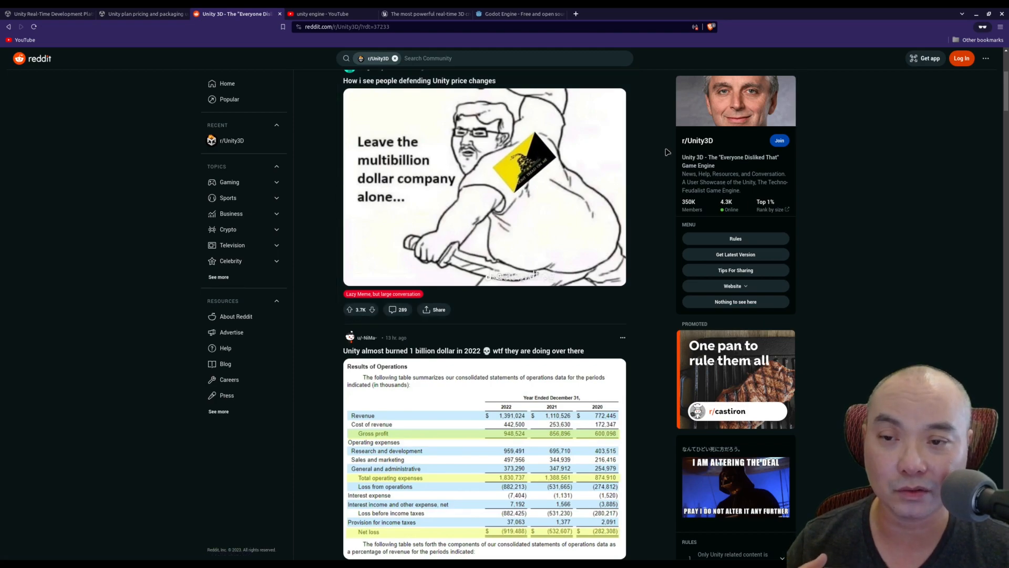
{"action": "mouse_move", "coordinate": [614, 169]}
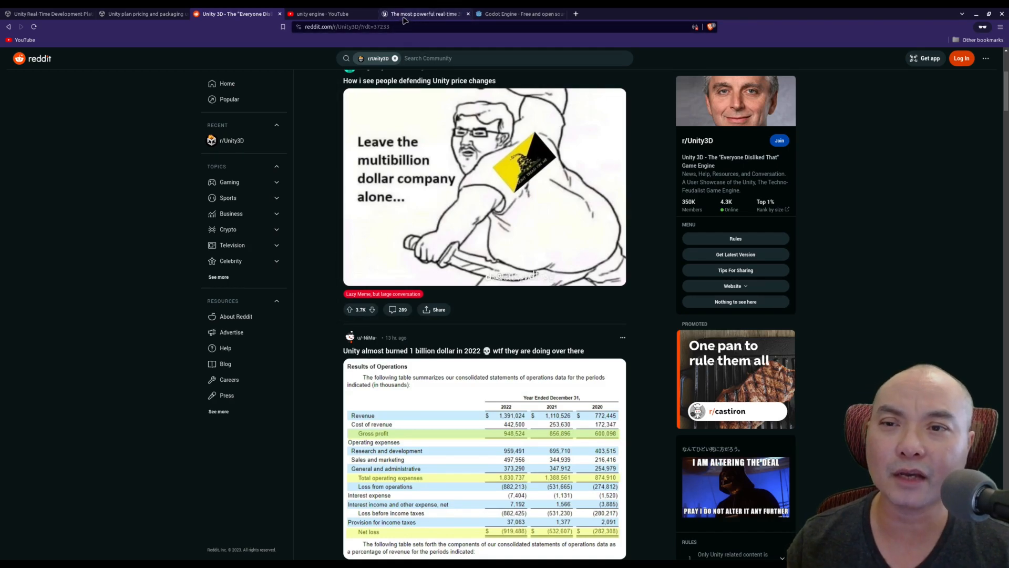
- Glance at Unreal Engine's homepage, then return to Unity's Runtime Fee blog post
{"action": "left_click", "coordinate": [422, 13]}
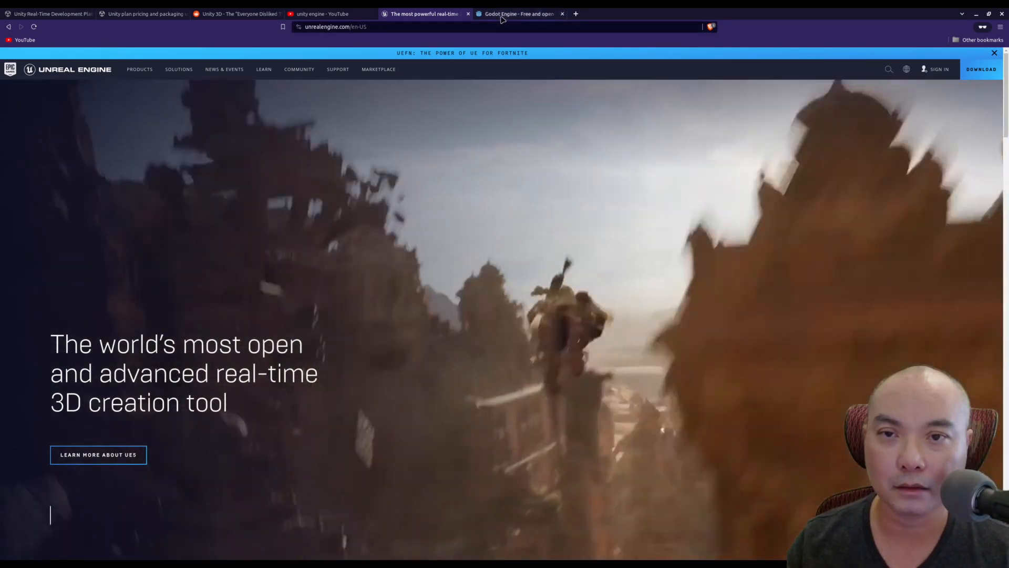
{"action": "left_click", "coordinate": [518, 14]}
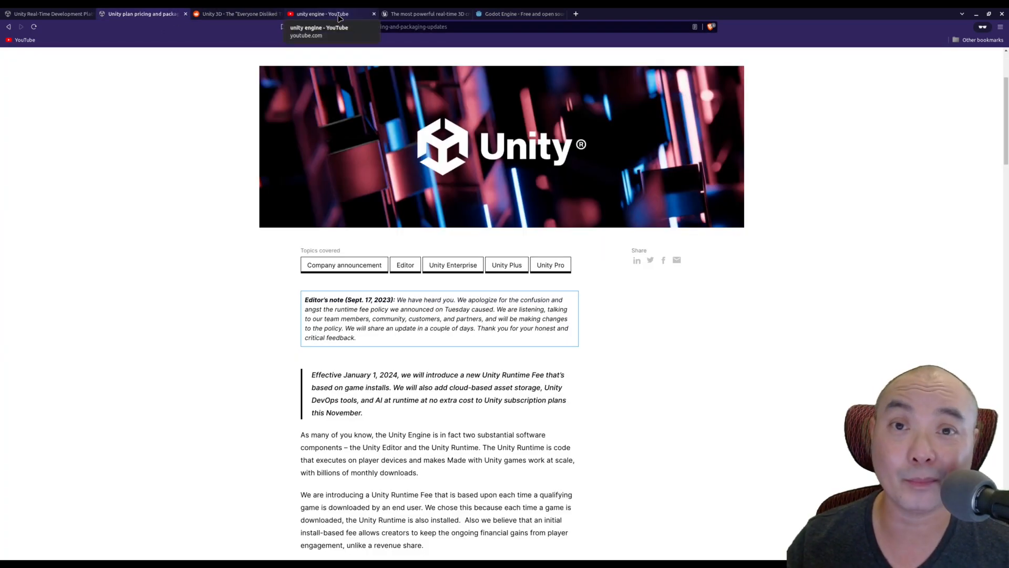
- Scroll the 'unity engine' YouTube backlash videos, then bring up Unity's homepage
{"action": "left_click", "coordinate": [329, 14]}
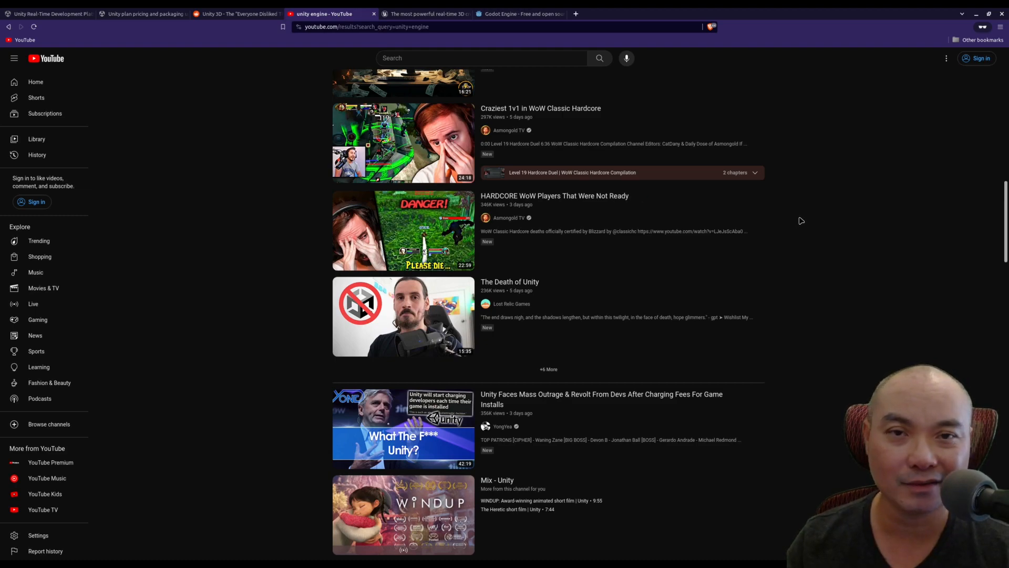
{"action": "scroll", "scroll_direction": "down", "scroll_amount": 3}
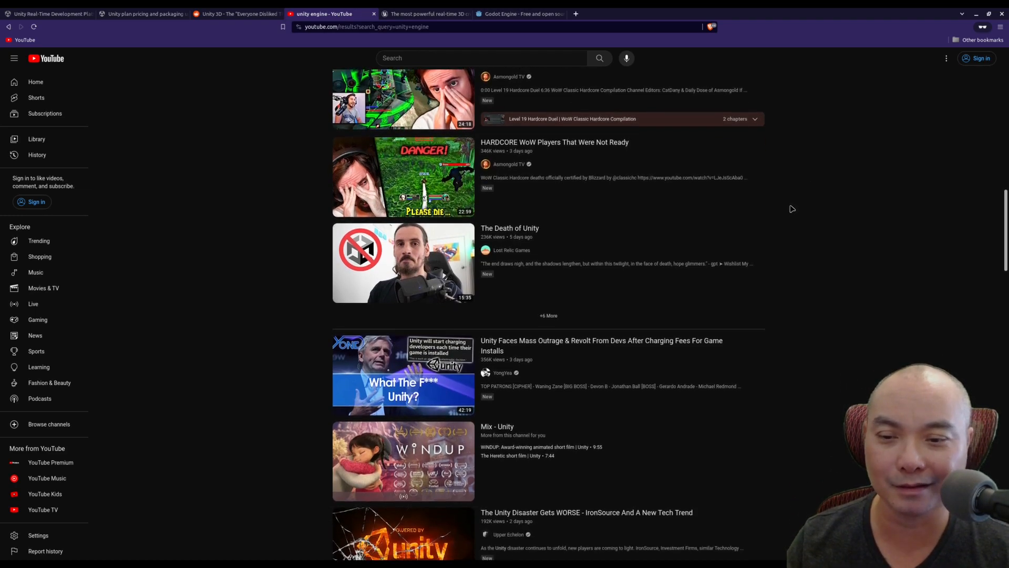
{"action": "scroll", "scroll_direction": "down", "scroll_amount": 3}
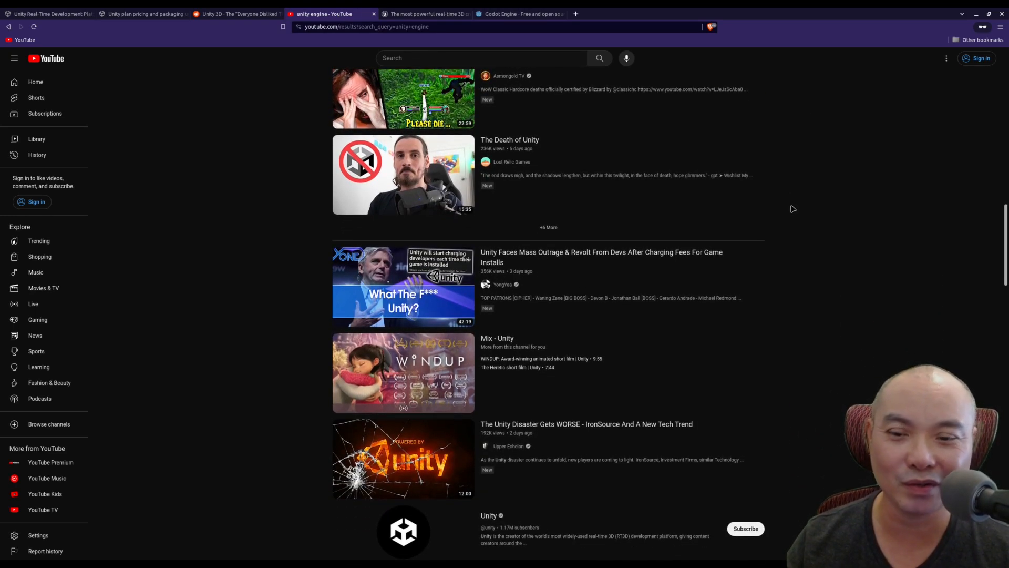
{"action": "scroll", "scroll_direction": "down", "scroll_amount": 3}
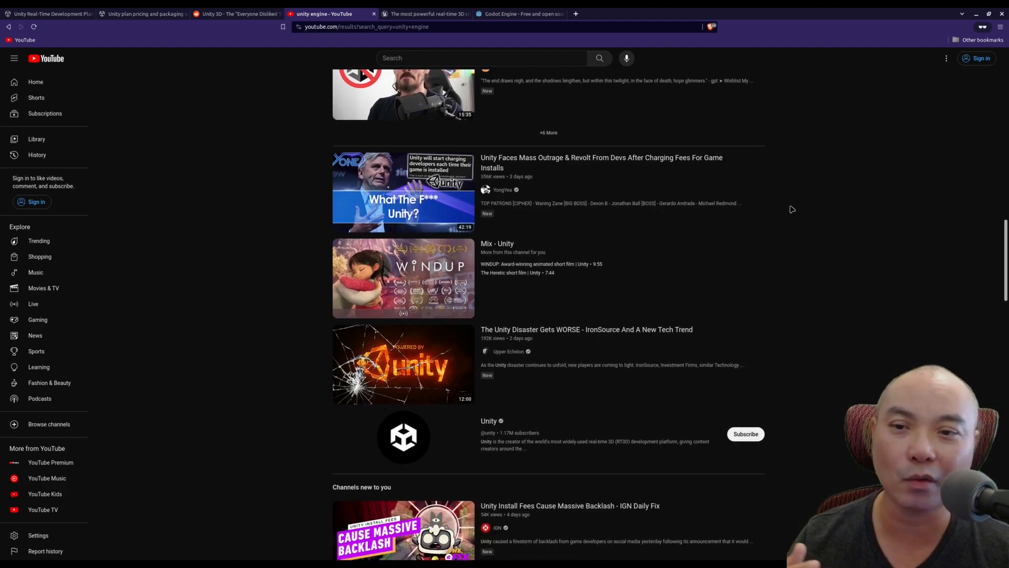
{"action": "scroll", "scroll_direction": "down", "scroll_amount": 3}
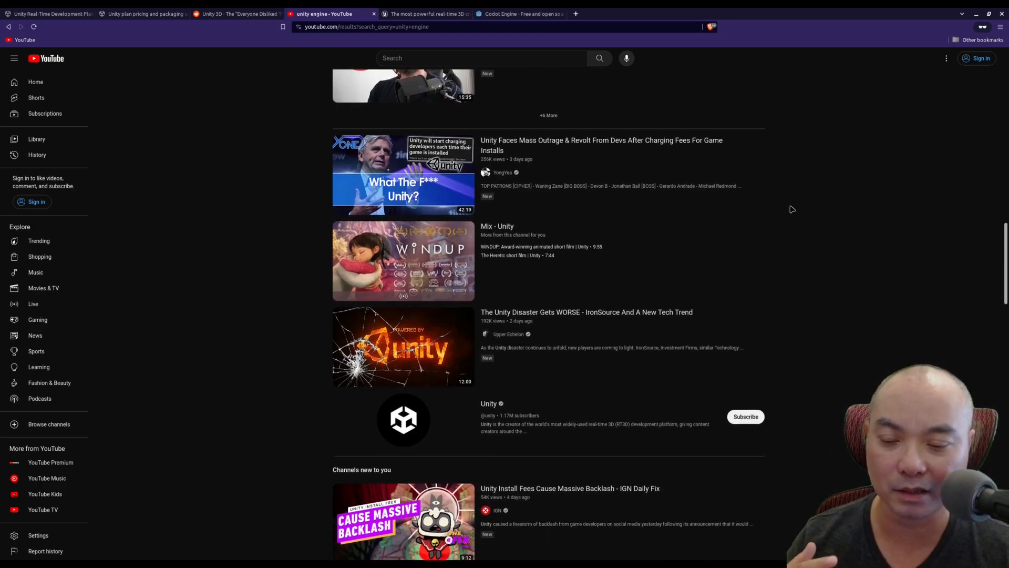
{"action": "scroll", "scroll_direction": "down", "scroll_amount": 3}
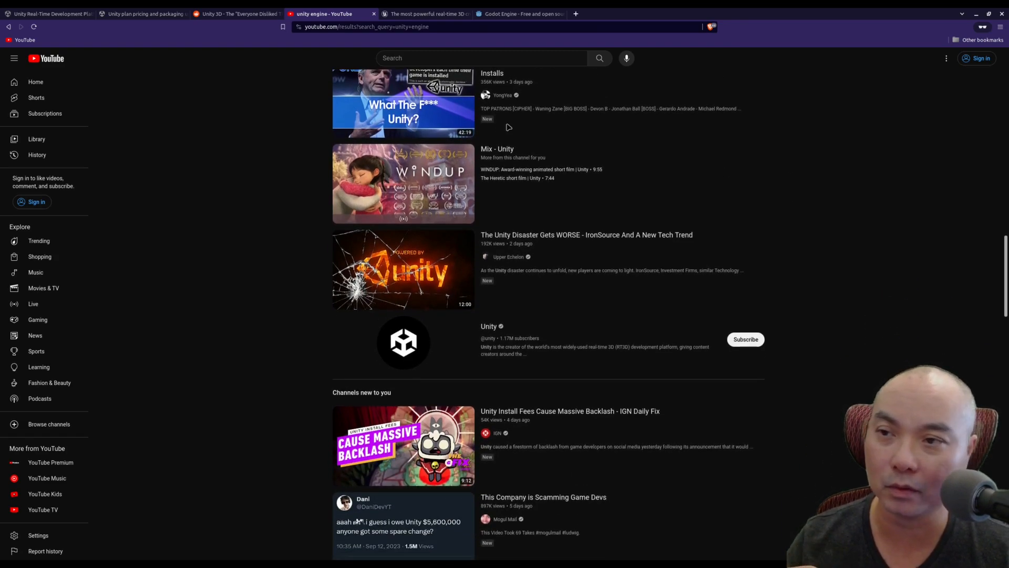
{"action": "left_click", "coordinate": [45, 13]}
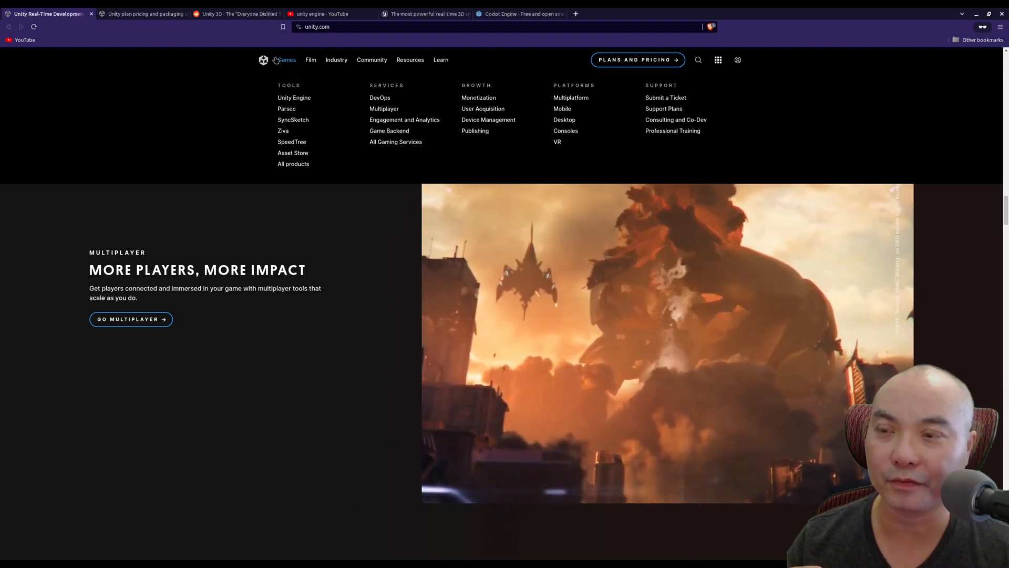
- Scroll r/Unity3D past the meme, the losses table and the chatbot apology post
{"action": "left_click", "coordinate": [235, 13]}
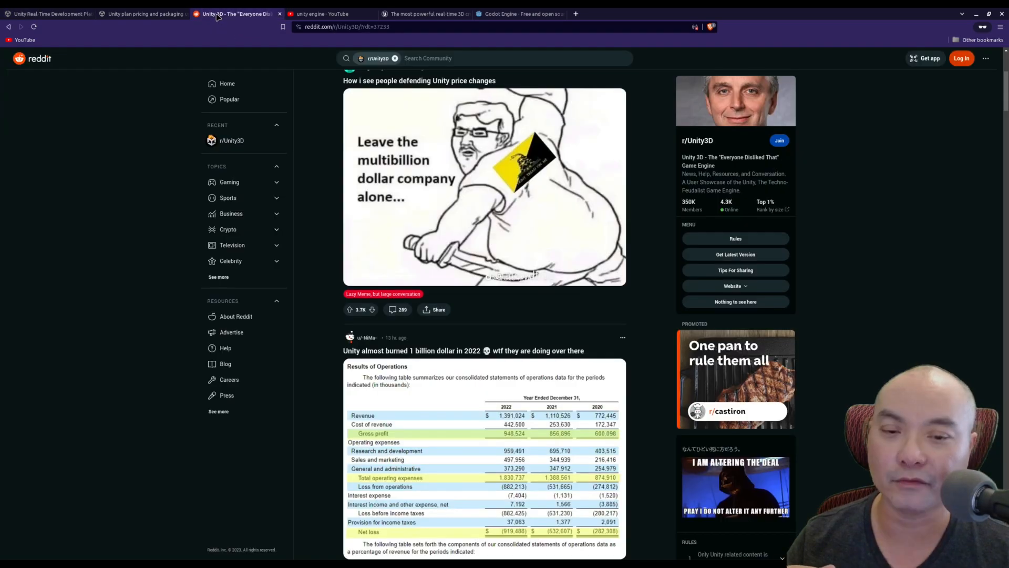
{"action": "scroll", "scroll_direction": "down", "scroll_amount": 3}
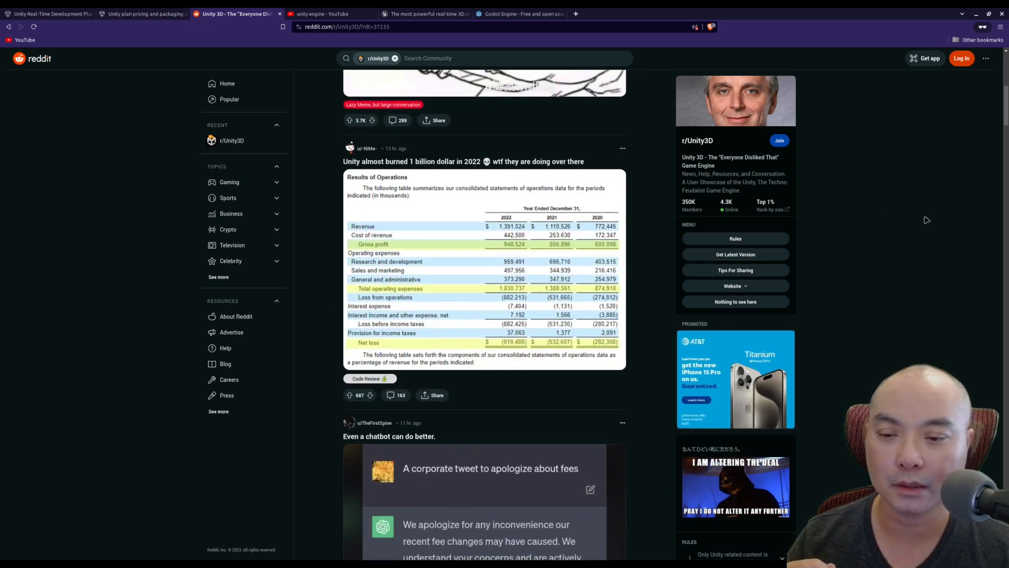
{"action": "scroll", "scroll_direction": "down", "scroll_amount": 3}
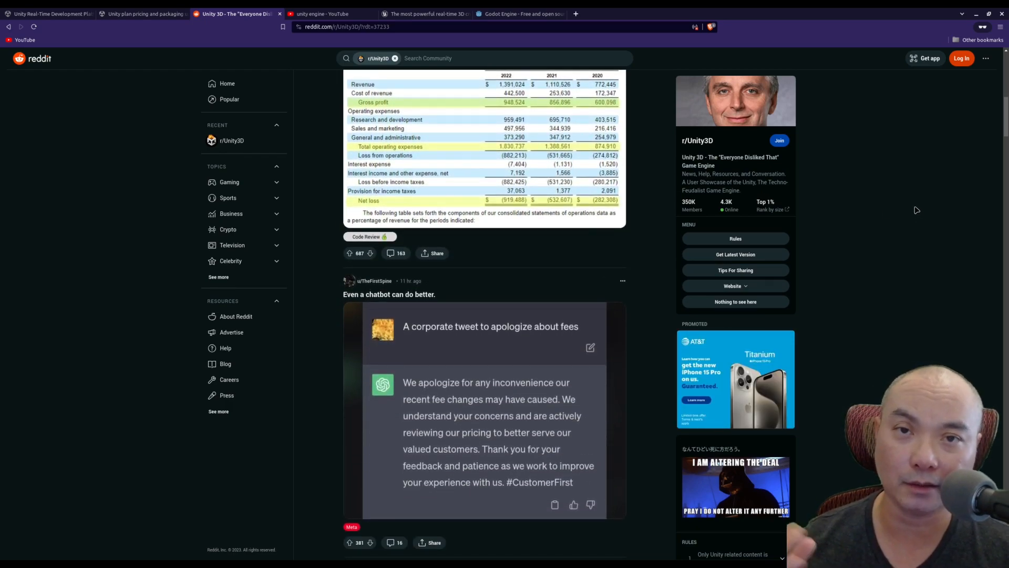
{"action": "scroll", "scroll_direction": "down", "scroll_amount": 3}
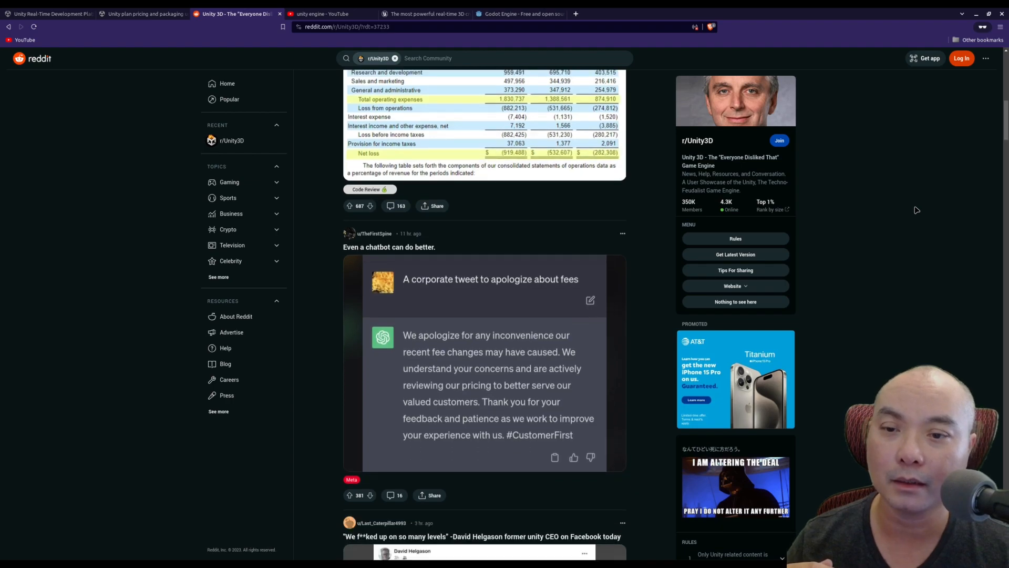
{"action": "scroll", "scroll_direction": "down", "scroll_amount": 3}
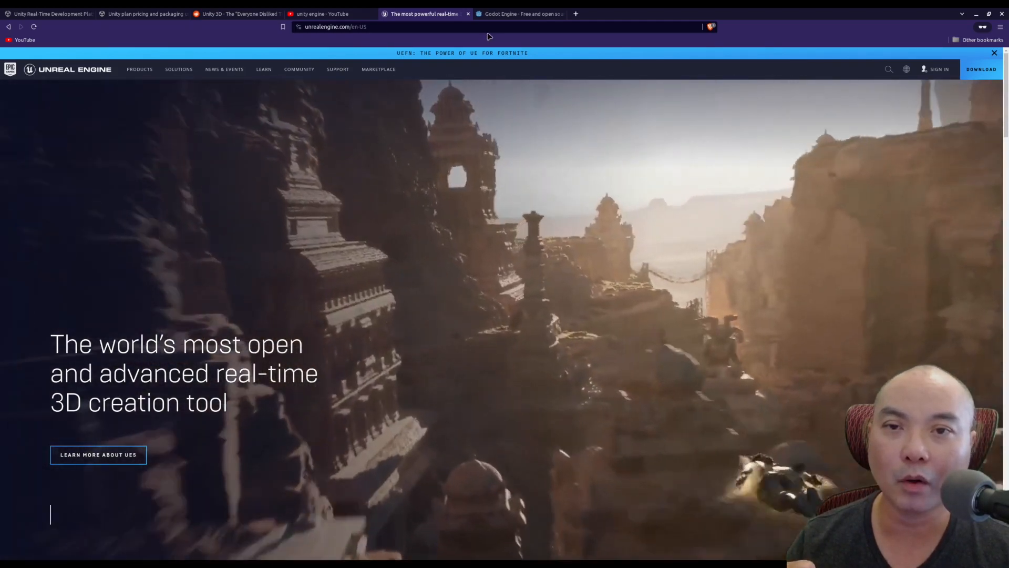
- Revisit YouTube's Unity results and r/Unity3D, ending on DeleteMe's homepage
{"action": "left_click", "coordinate": [518, 14]}
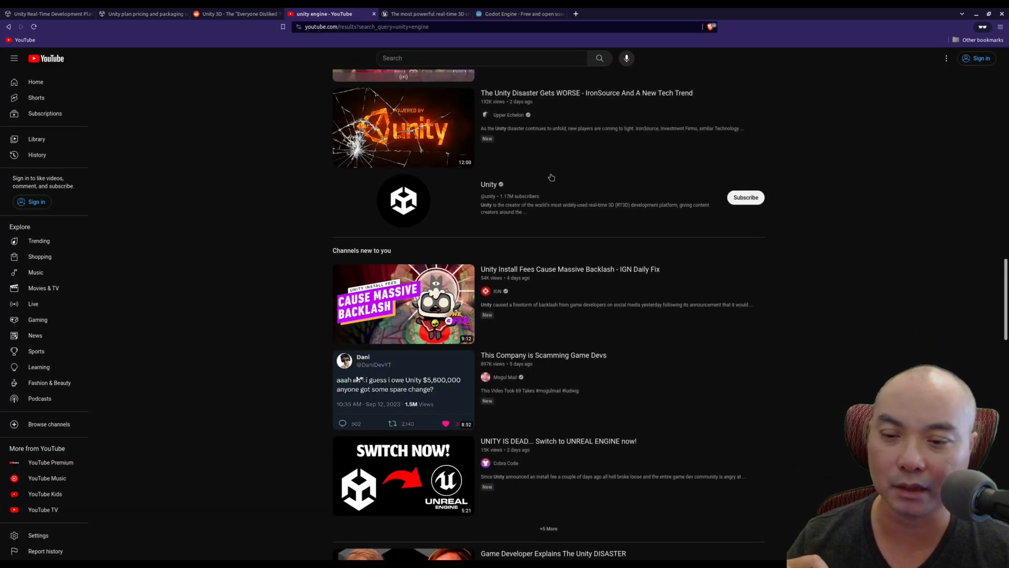
{"action": "left_click", "coordinate": [236, 13]}
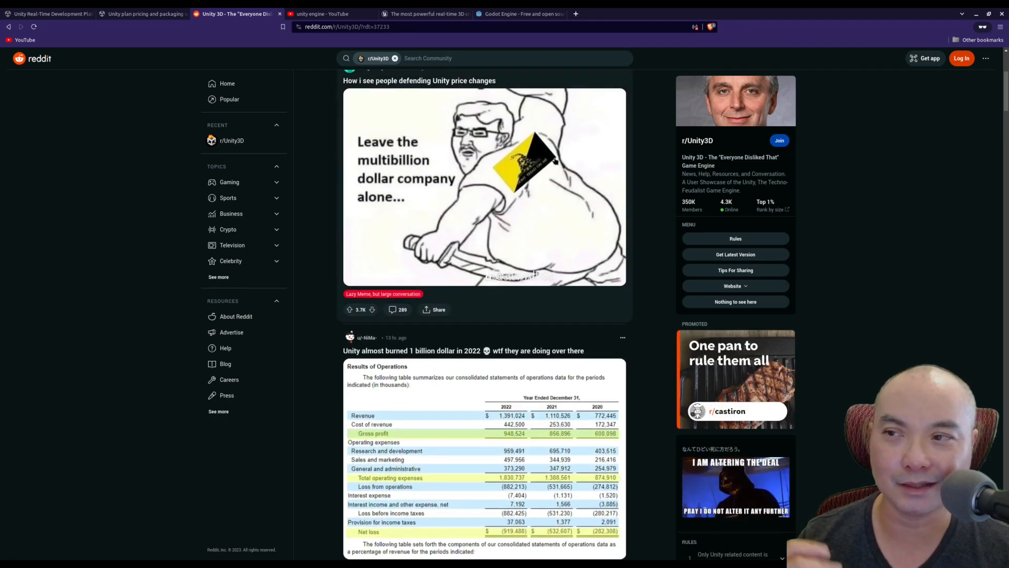
{"action": "left_click", "coordinate": [141, 14]}
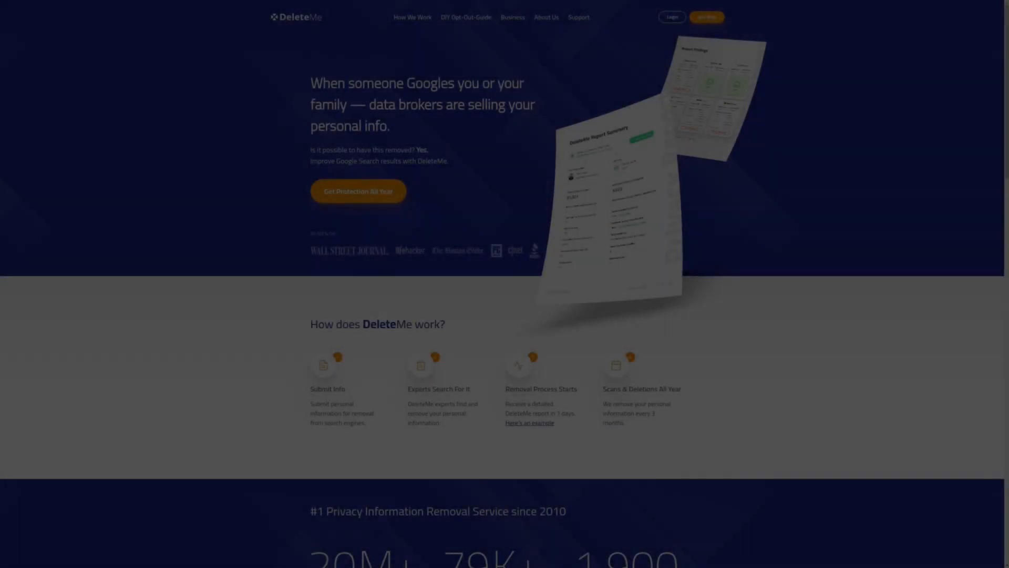
{"action": "scroll", "scroll_direction": "down", "scroll_amount": 3}
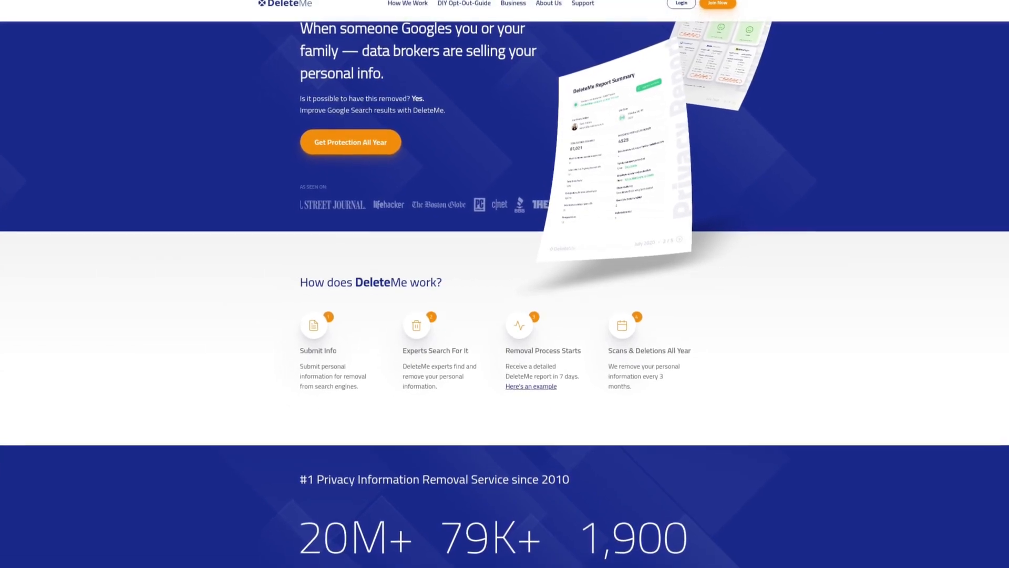
{"action": "scroll", "scroll_direction": "down", "scroll_amount": 3}
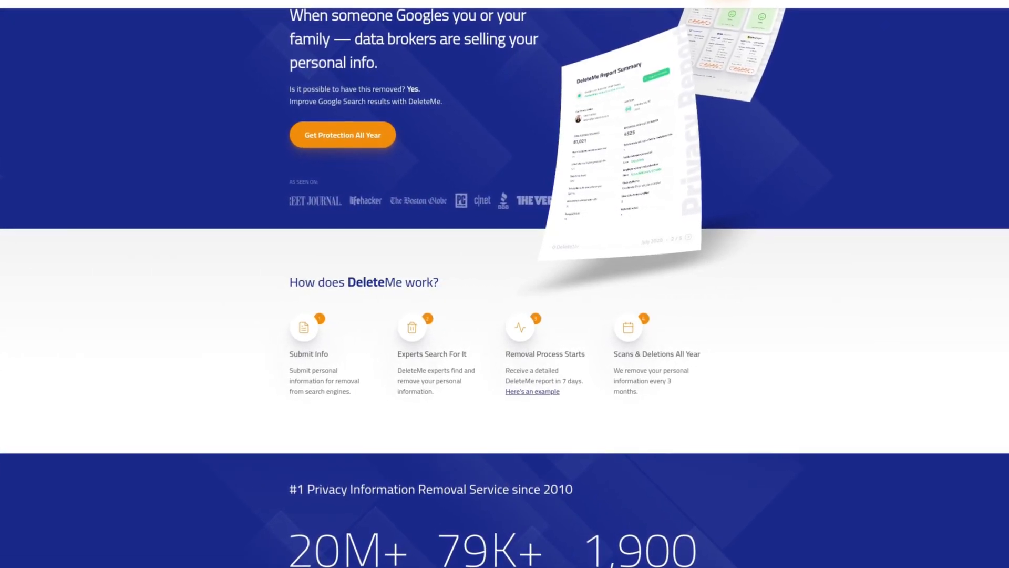
{"action": "scroll", "scroll_direction": "down", "scroll_amount": 3}
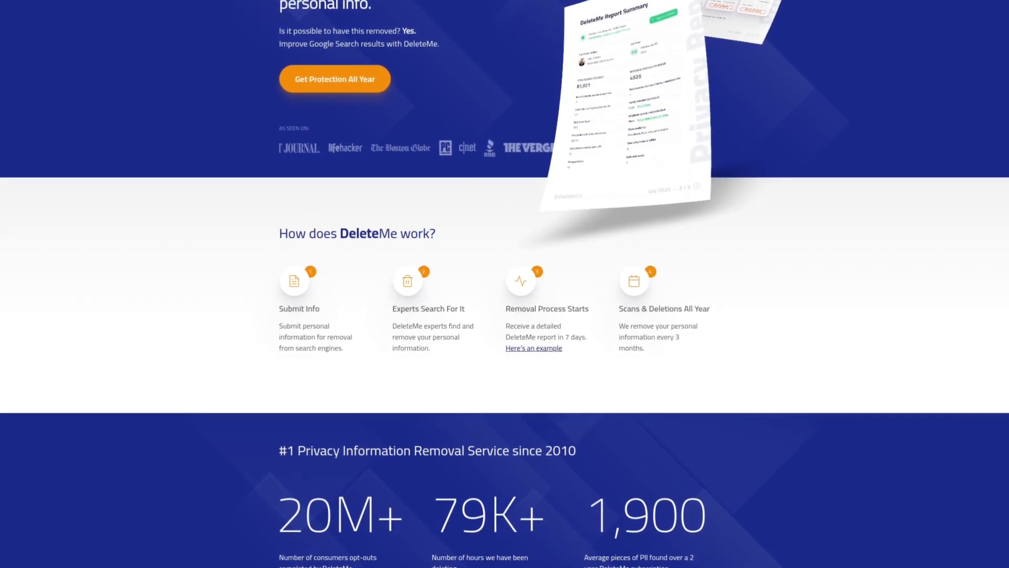
{"action": "scroll", "scroll_direction": "down", "scroll_amount": 3}
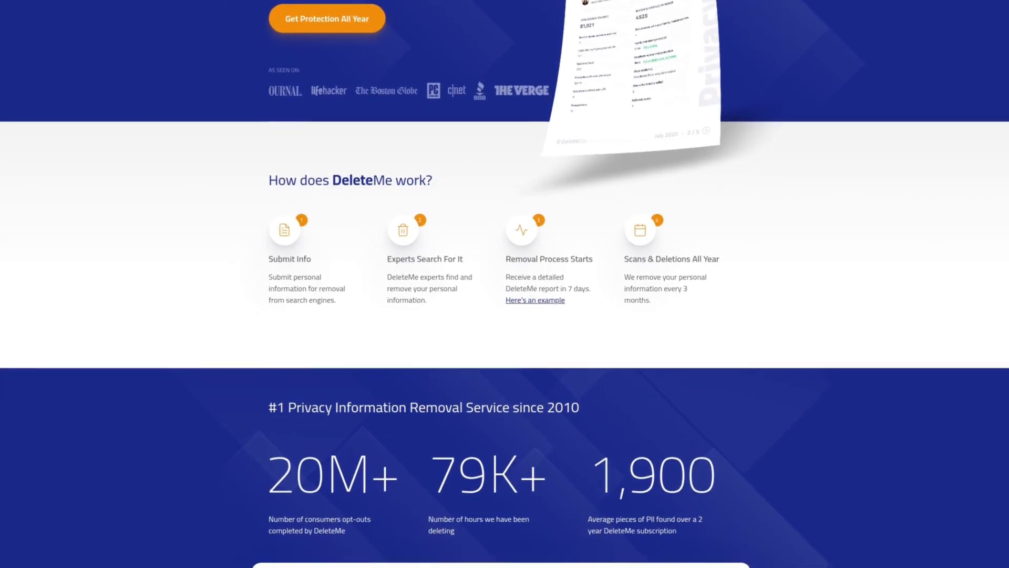
{"action": "scroll", "scroll_direction": "down", "scroll_amount": 3}
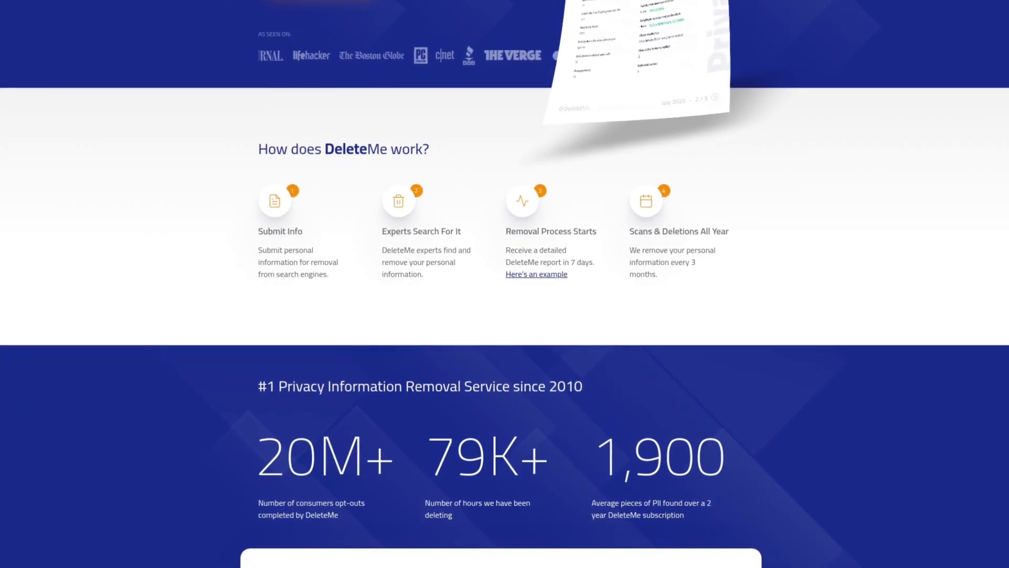
{"action": "scroll", "scroll_direction": "down", "scroll_amount": 3}
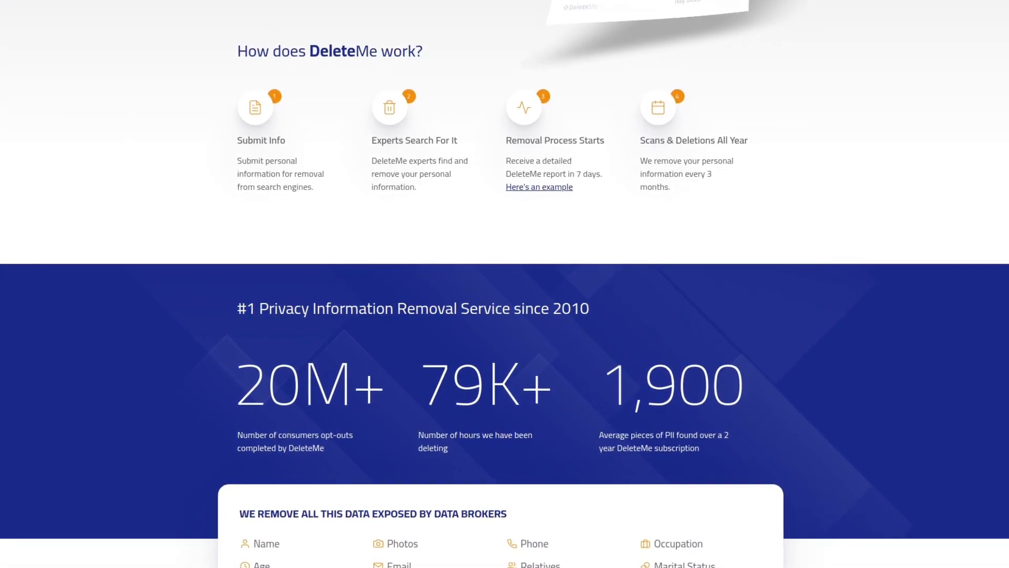
{"action": "scroll", "scroll_direction": "down", "scroll_amount": 3}
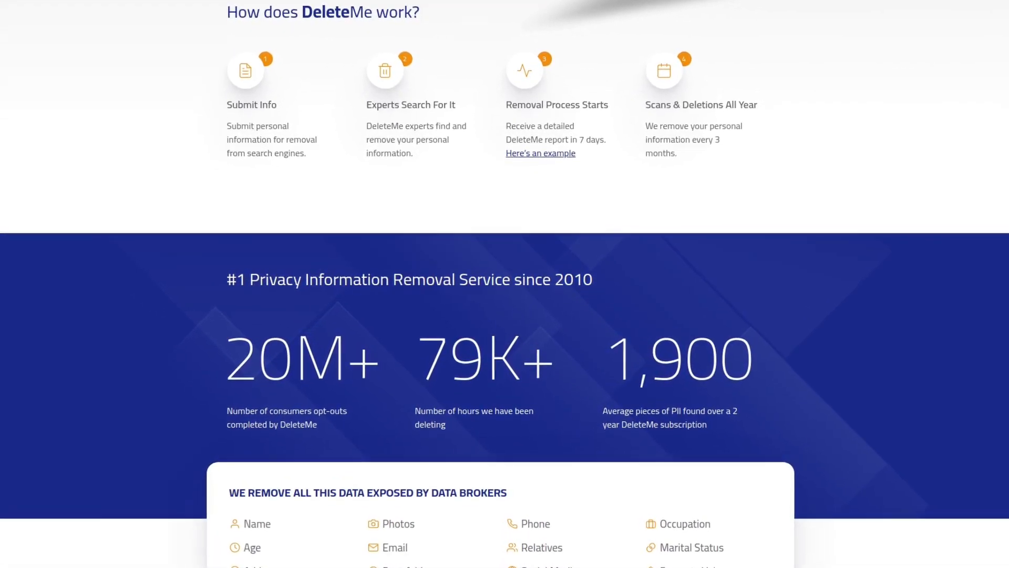
{"action": "scroll", "scroll_direction": "down", "scroll_amount": 3}
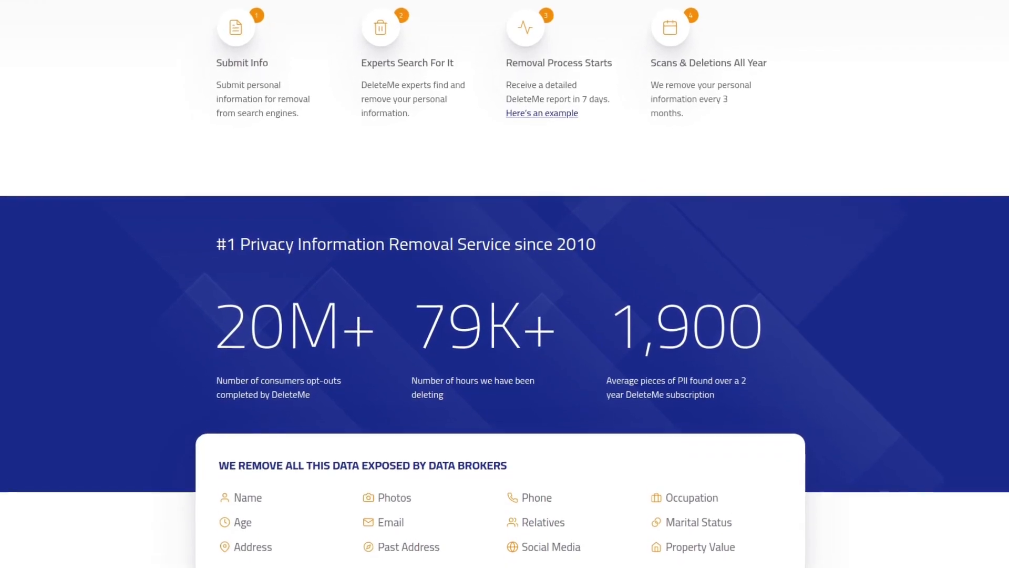